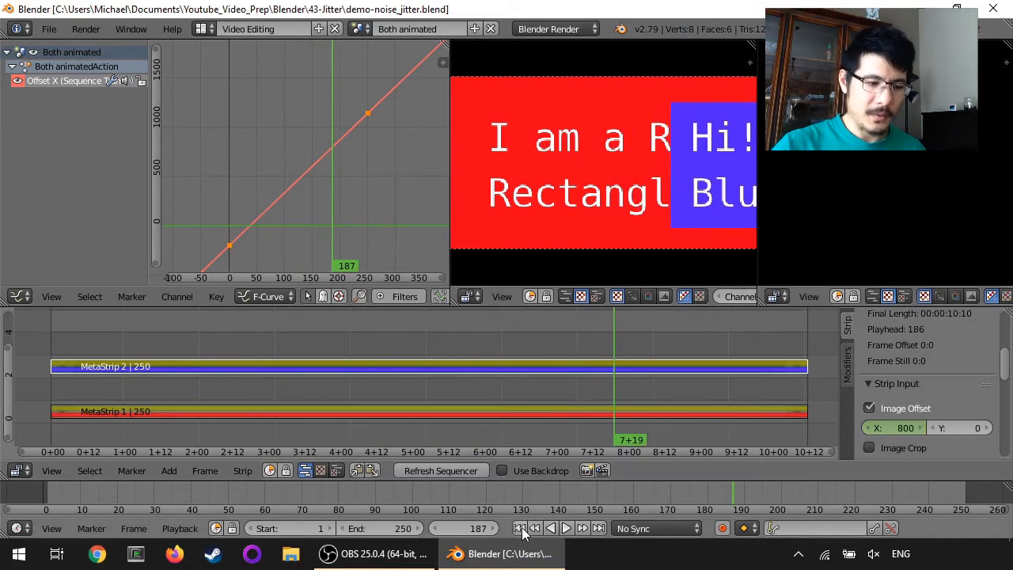
- Jump back to frame 1 so the preview shows the blue box over the red rectangle
left_click(516, 529)
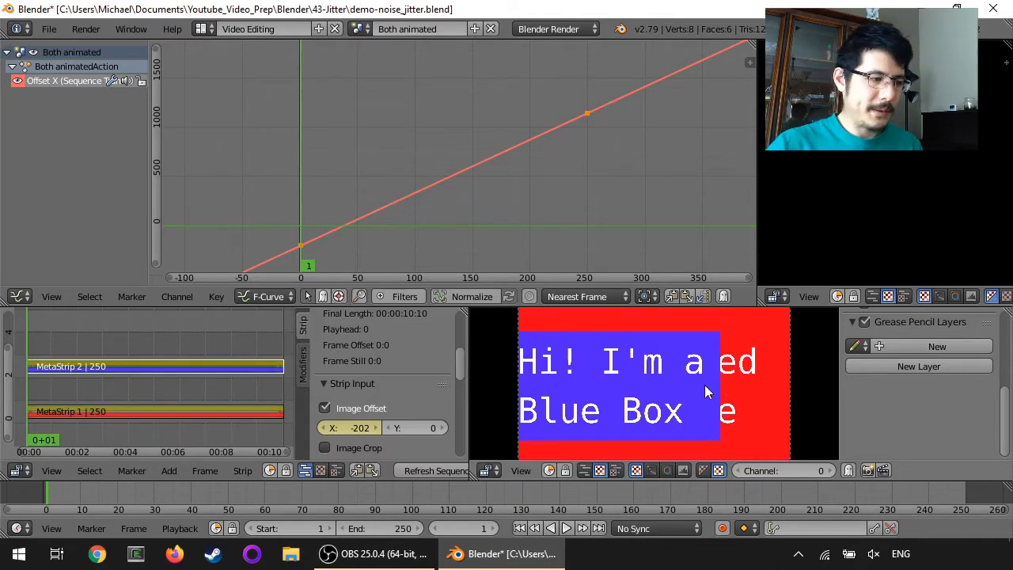
mouse_move(275, 388)
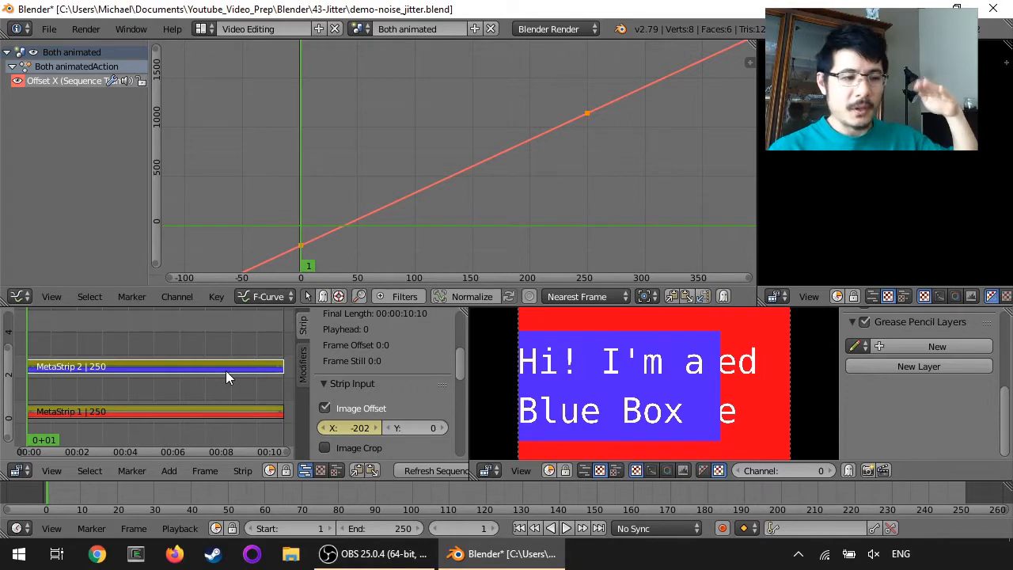
mouse_move(426, 427)
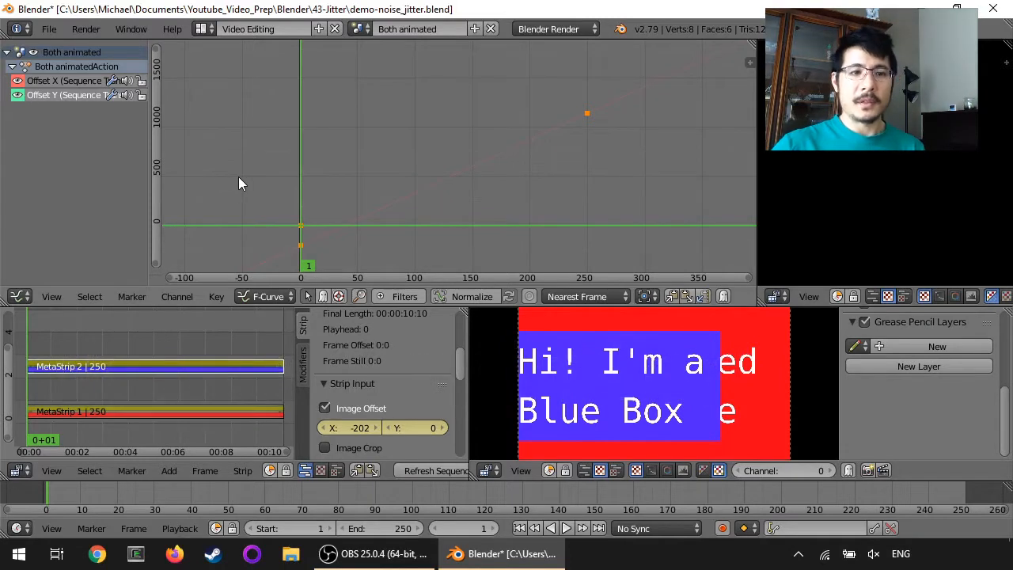
mouse_move(557, 114)
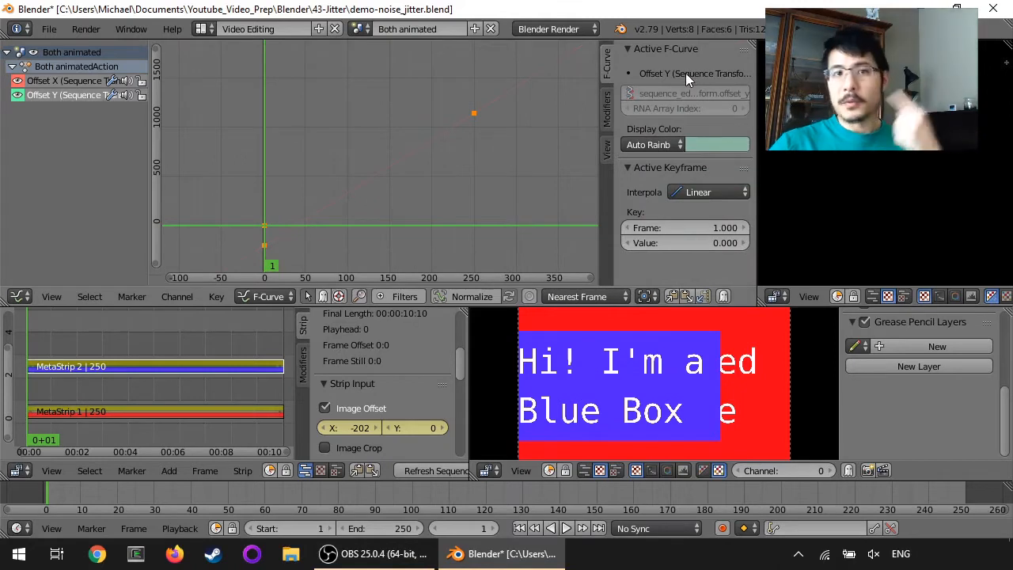
mouse_move(402, 135)
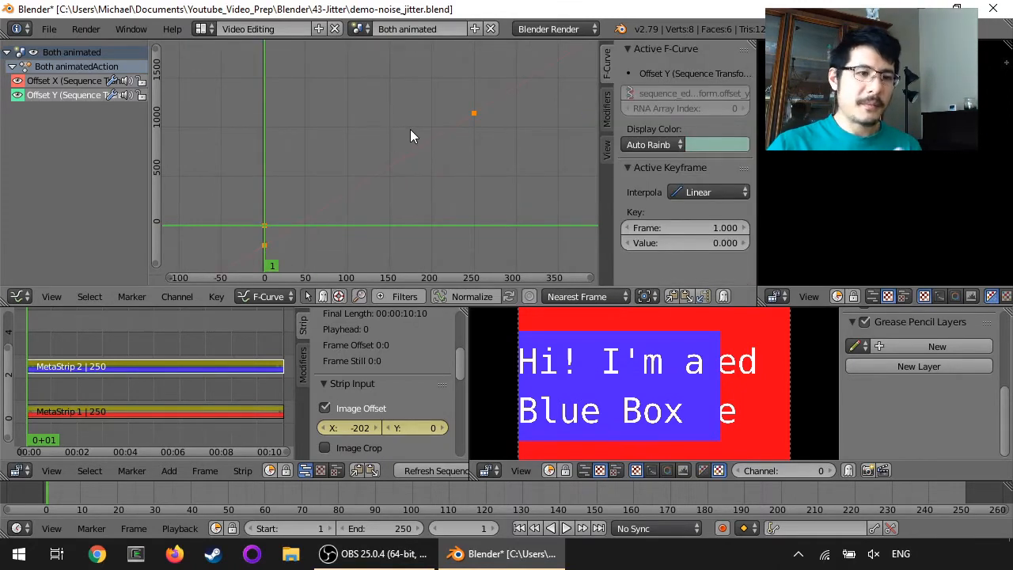
- Add a Noise modifier to the blue box strip's Offset Y curve from the Modifiers list
left_click(606, 111)
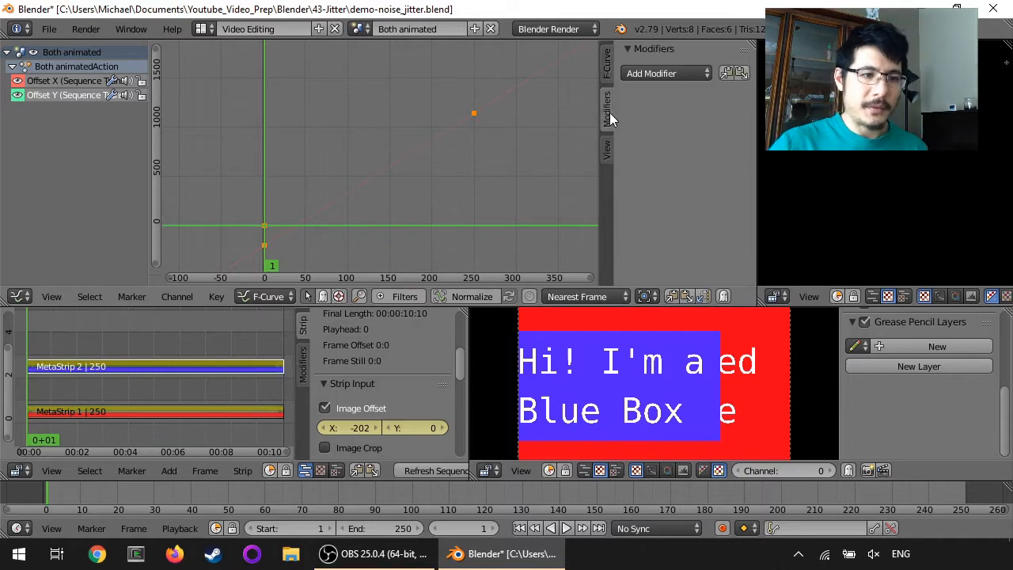
left_click(665, 72)
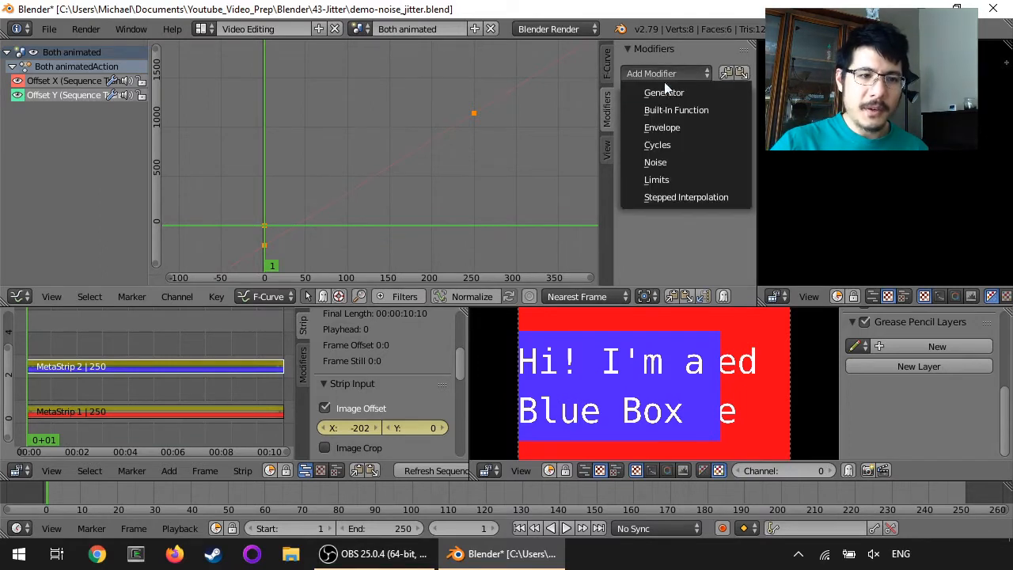
mouse_move(678, 162)
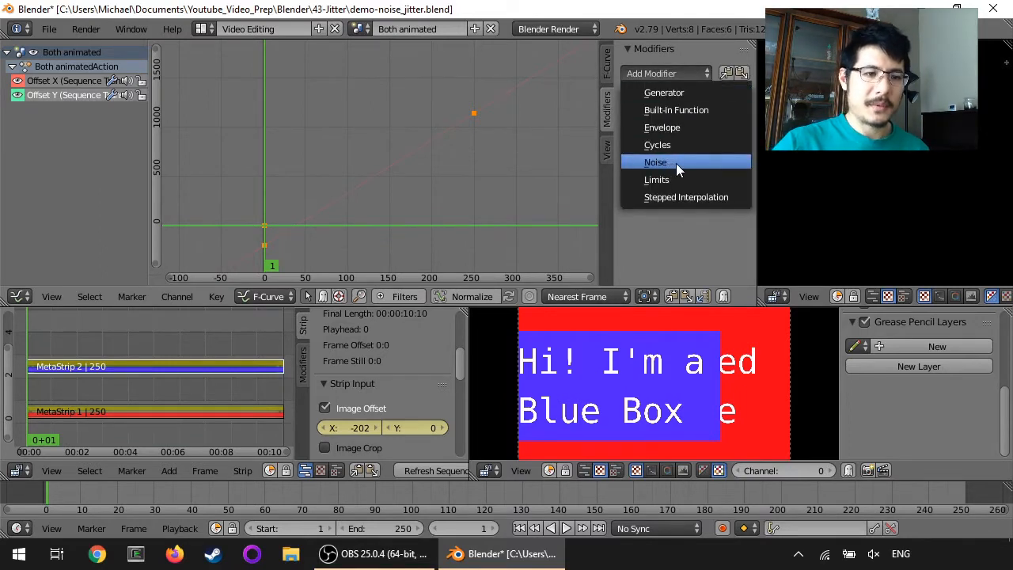
left_click(655, 161)
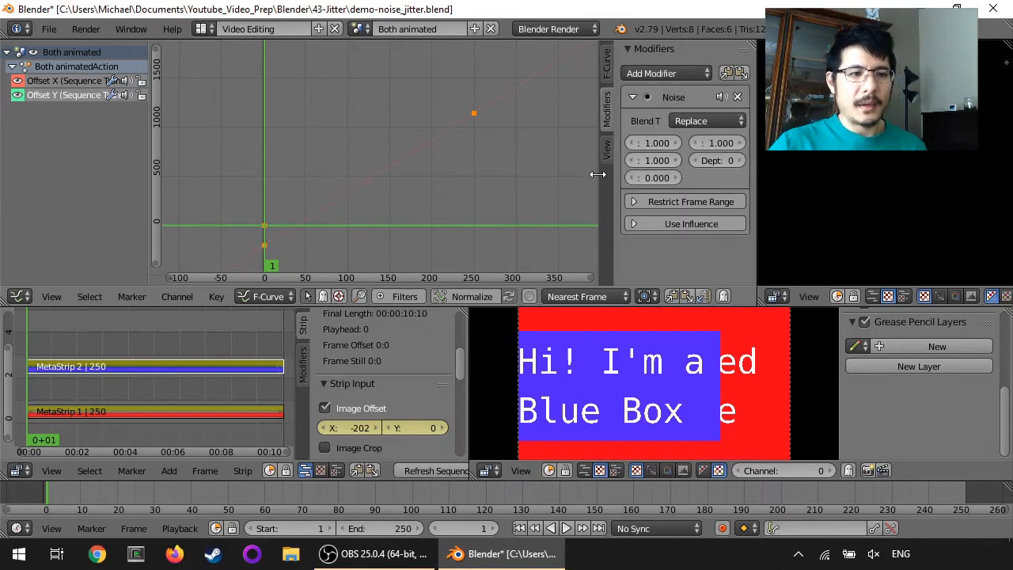
- Widen the Graph Editor sidebar so all Noise modifier settings are readable
left_click_drag(598, 174, 564, 174)
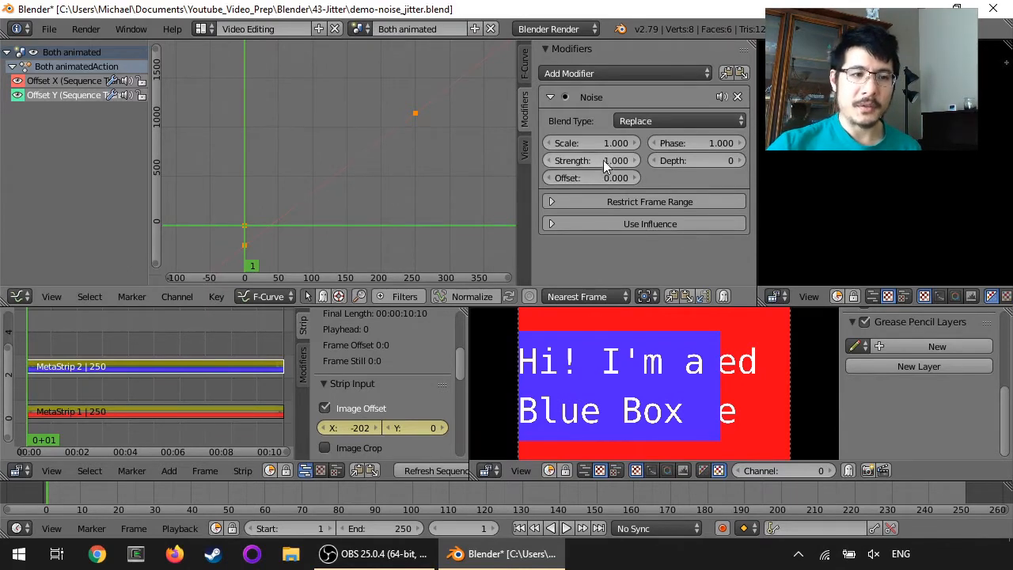
mouse_move(602, 159)
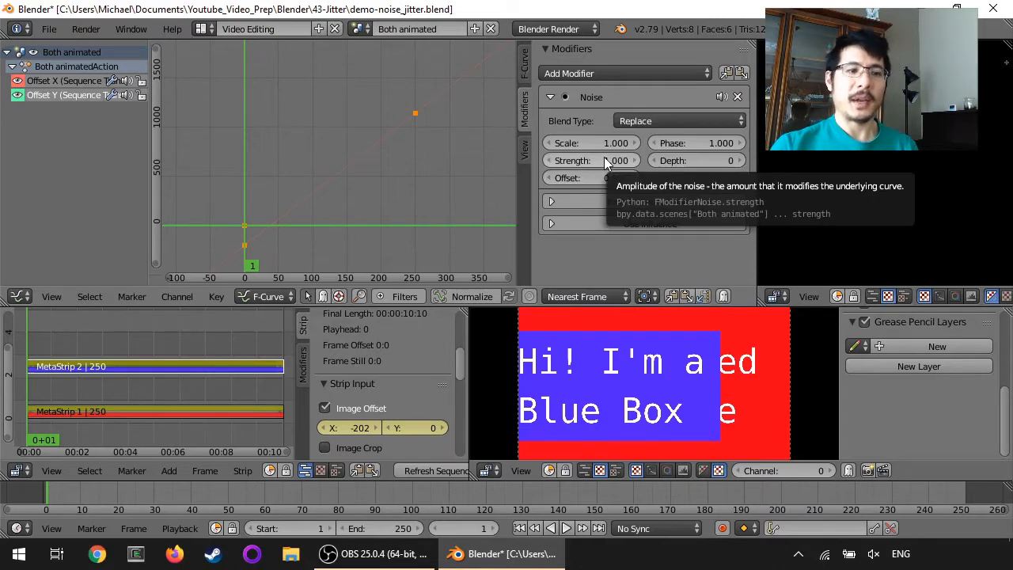
mouse_move(604, 167)
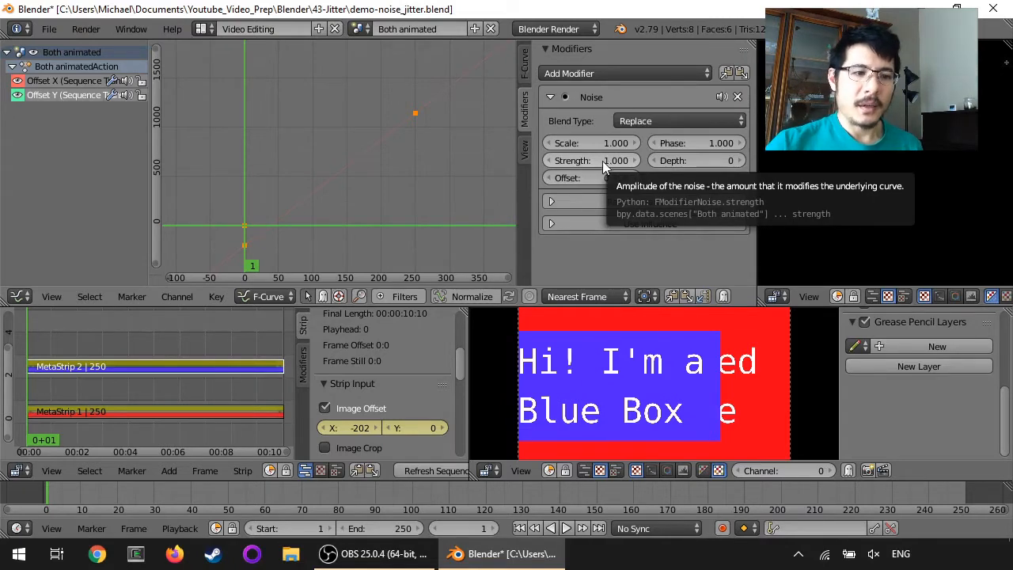
mouse_move(592, 166)
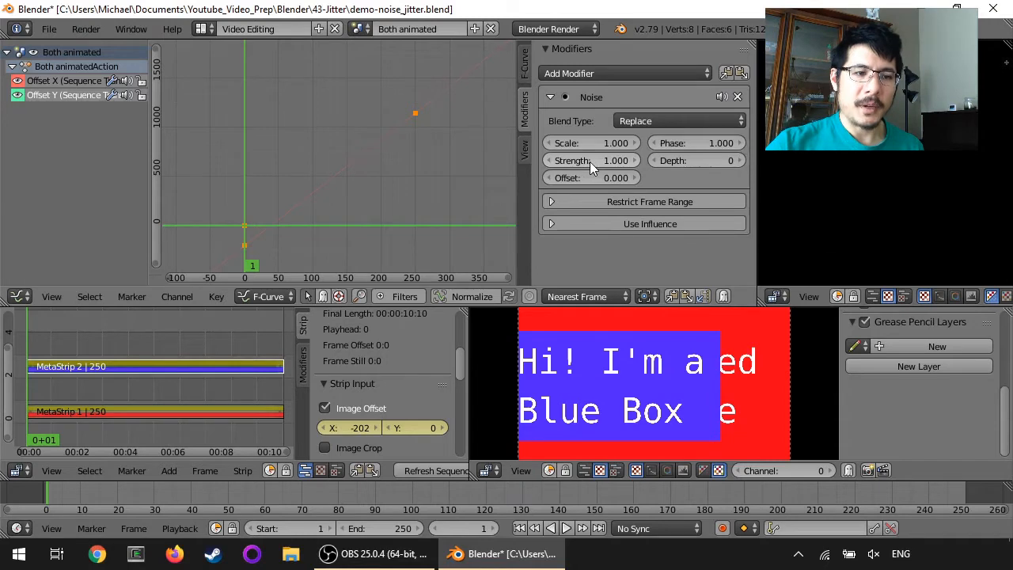
mouse_move(598, 163)
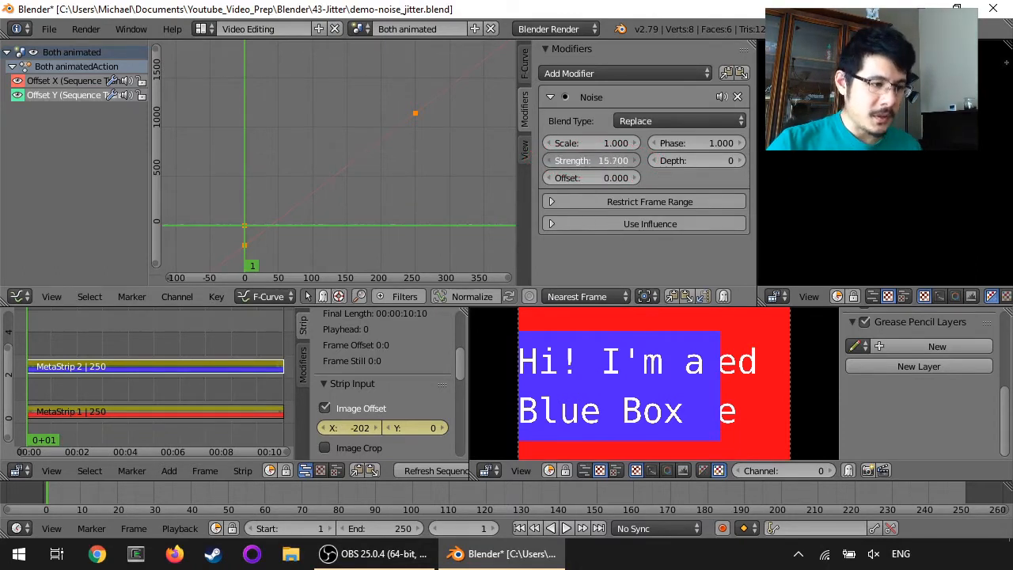
- Raise the Noise modifier's Strength to about 38.8 so the offset curve jitters
left_click_drag(589, 160, 626, 160)
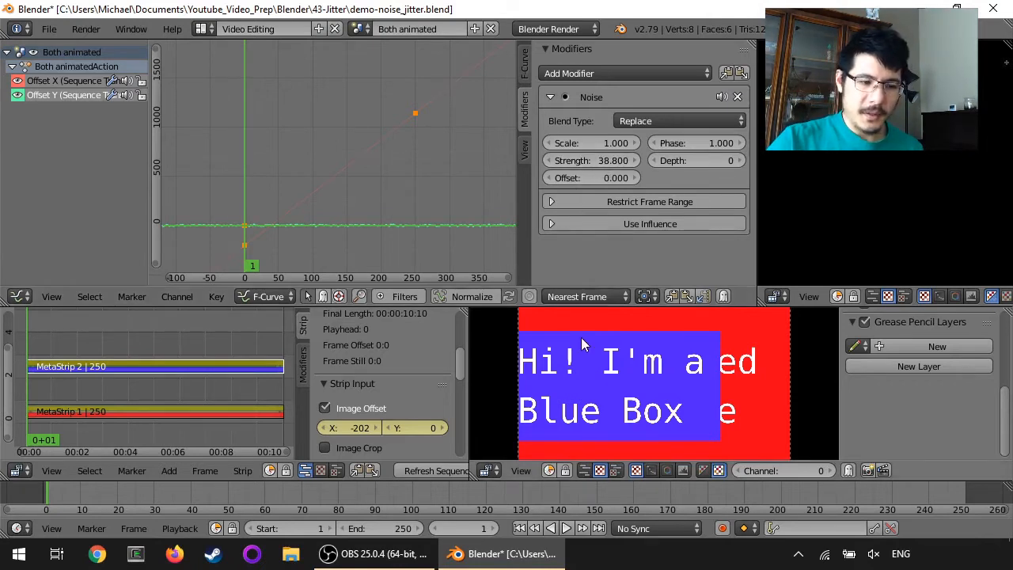
- Play the sequence to watch the jittering blue box and show the preview display settings
left_click(567, 529)
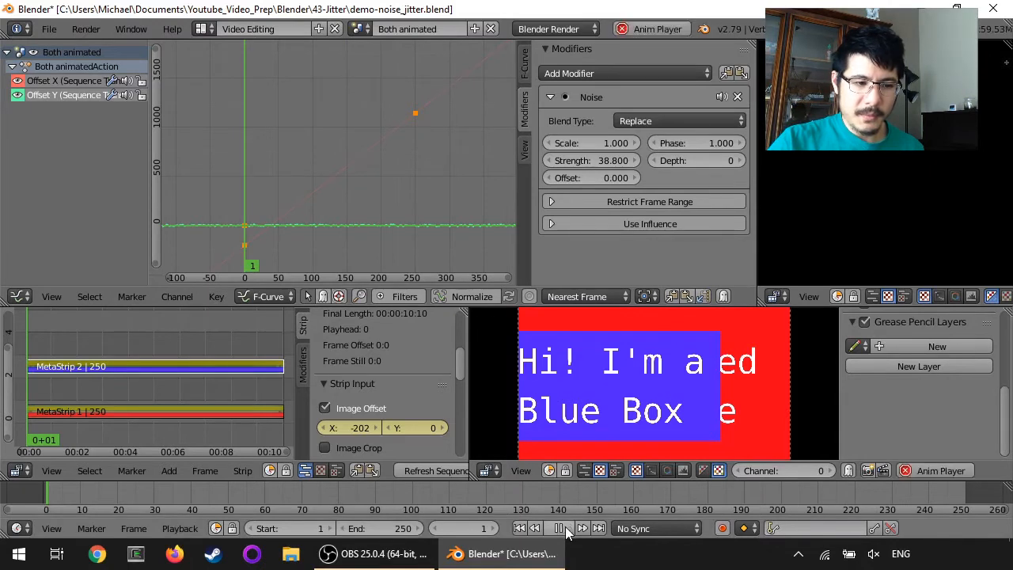
left_click(557, 529)
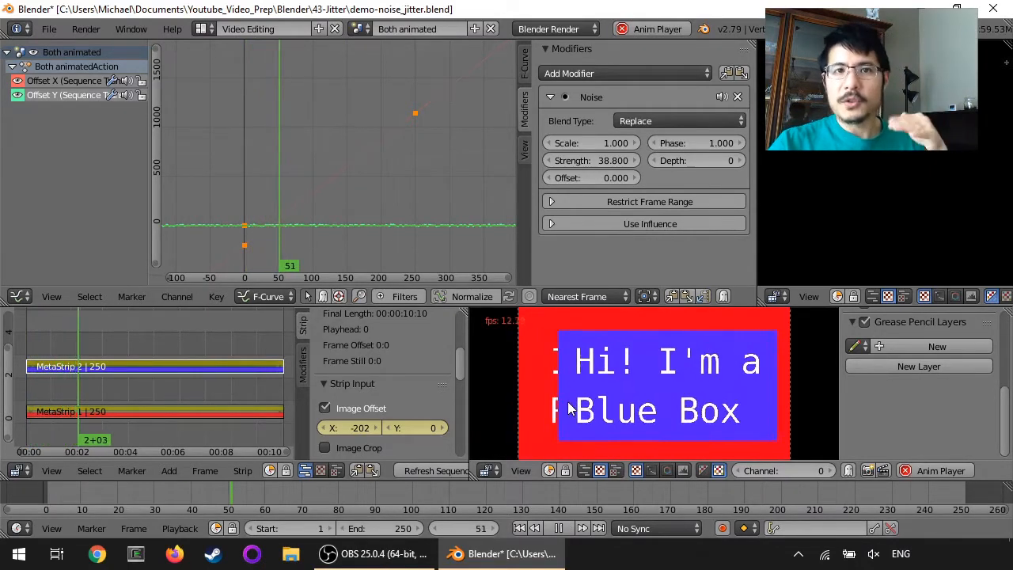
left_click(557, 528)
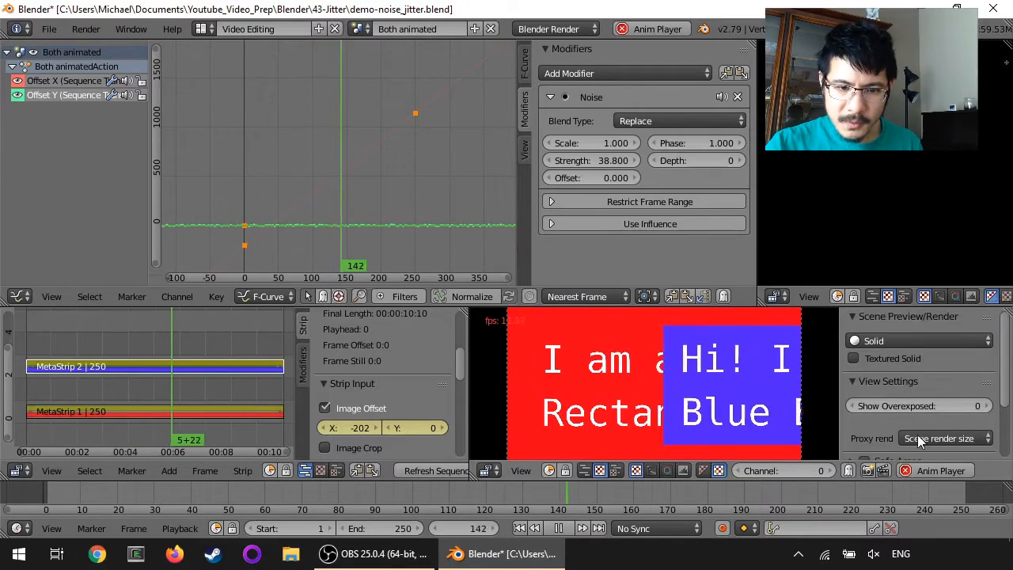
- Set the sequencer preview's proxy render size to 25% for smoother playback
left_click(945, 437)
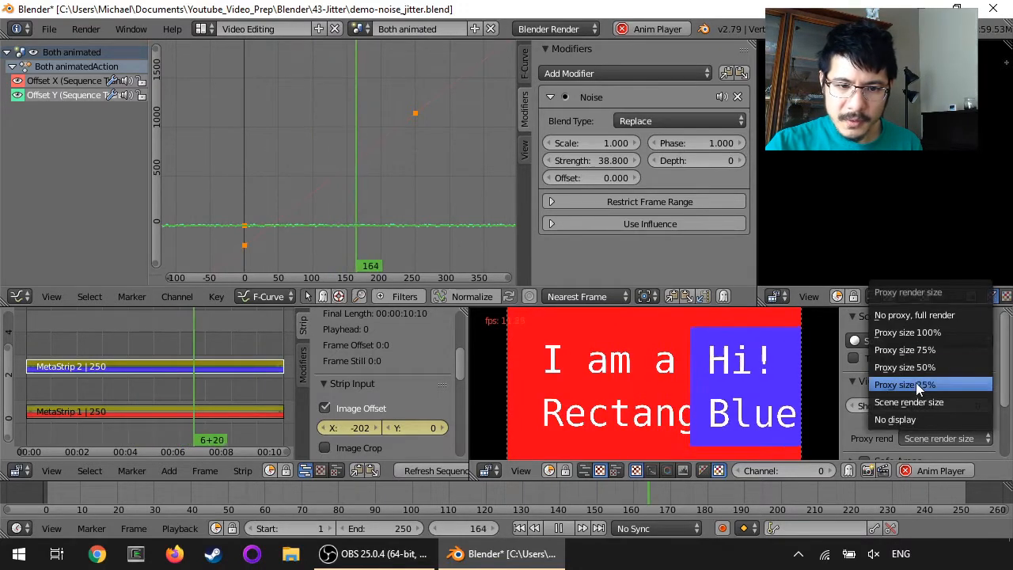
left_click(906, 385)
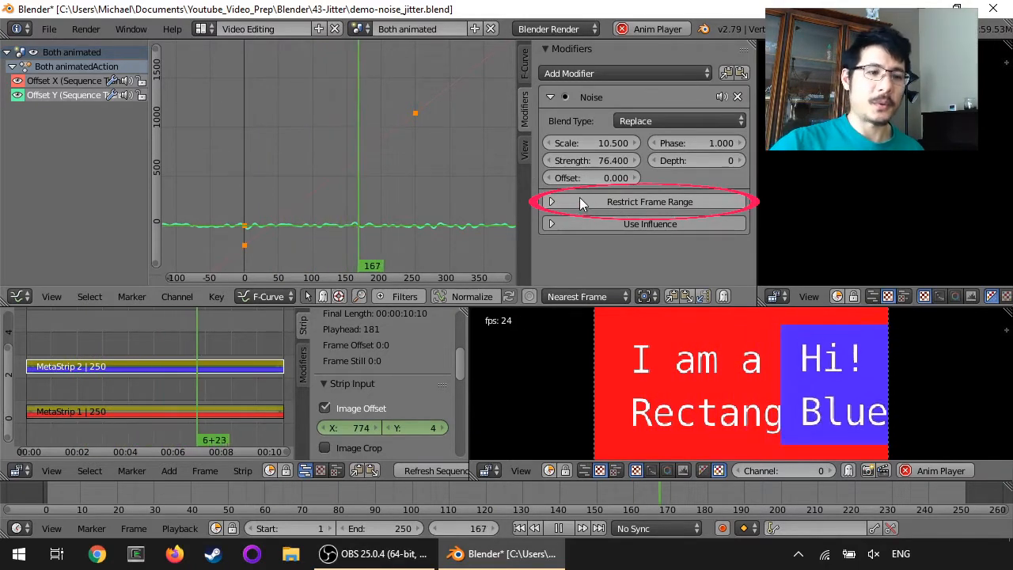
- Set the Noise modifier to Scale 10.5 and Strength 76.4 for slower, bigger jitter
left_click(551, 201)
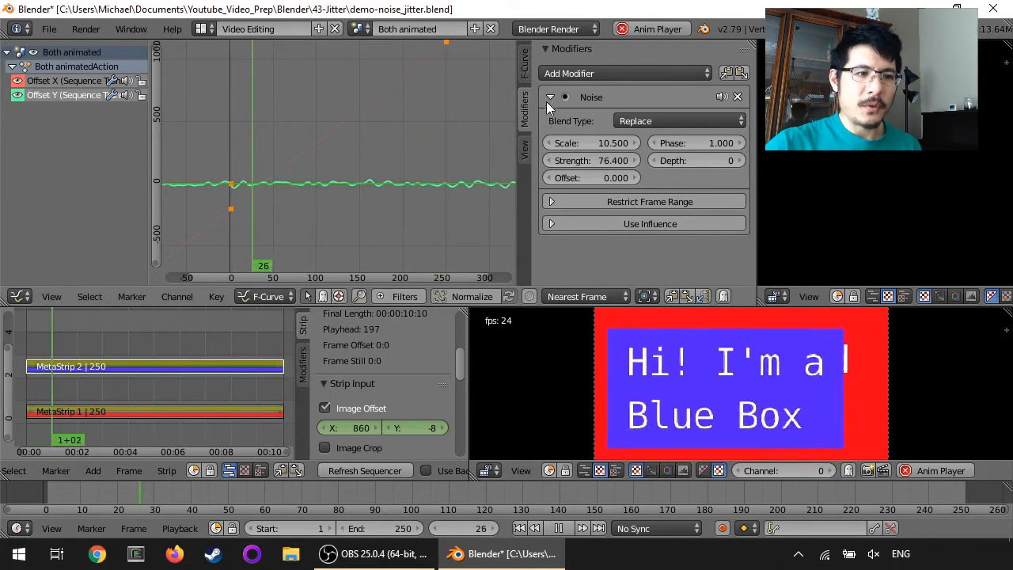
- Stack a second Noise modifier on the offset curve
left_click(625, 73)
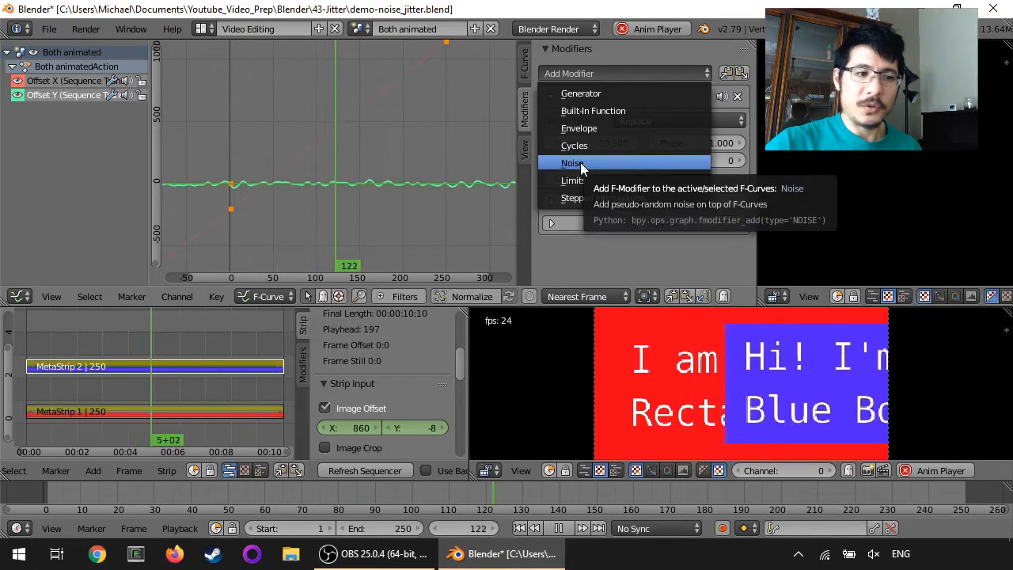
left_click(573, 162)
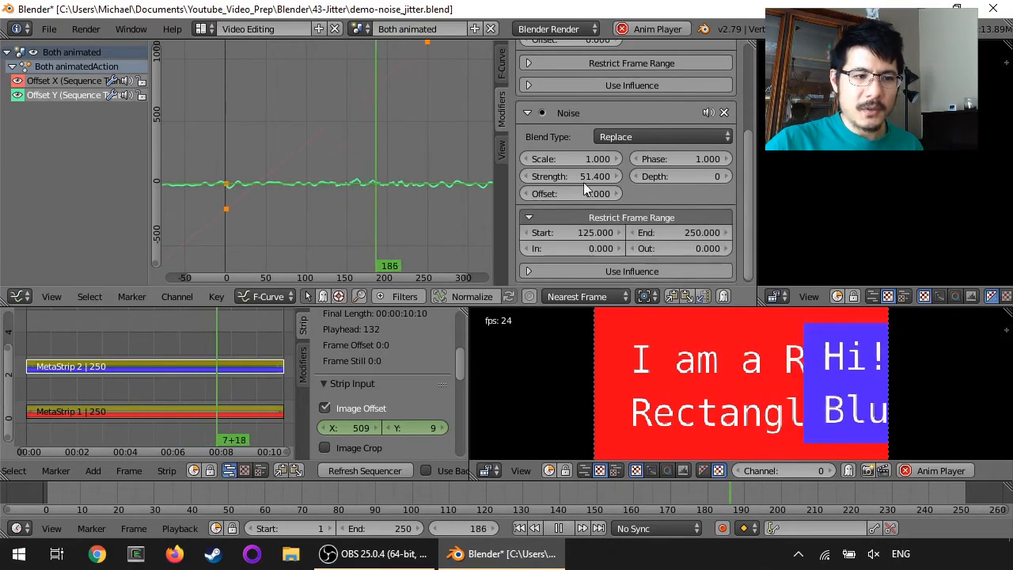
- Restrict the second Noise modifier to frames 125–250 and raise its strength
left_click(570, 175)
type("200.000")
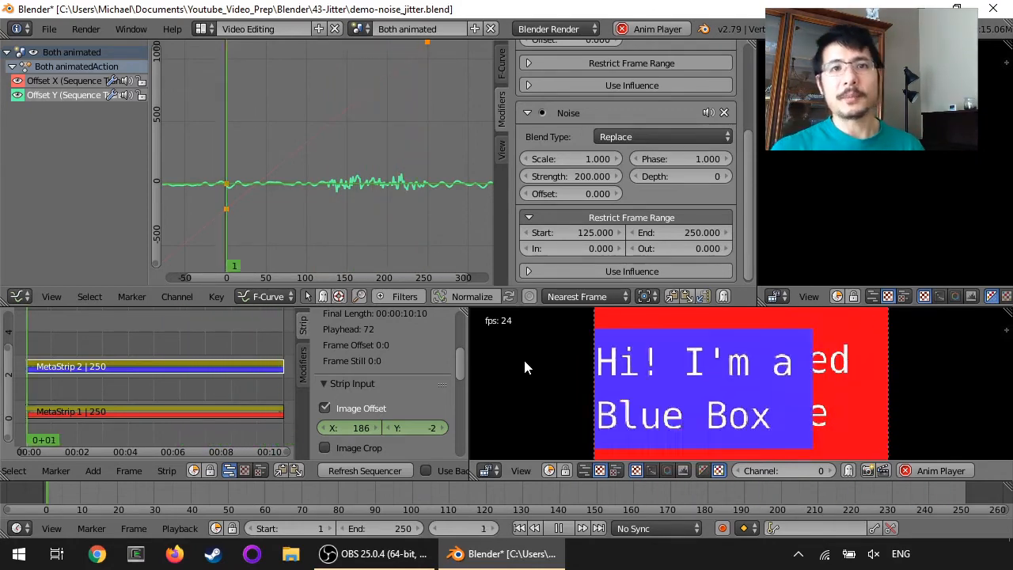
- With the second Noise strength at 200, play the sequence from the start to check the jitter
left_click(224, 510)
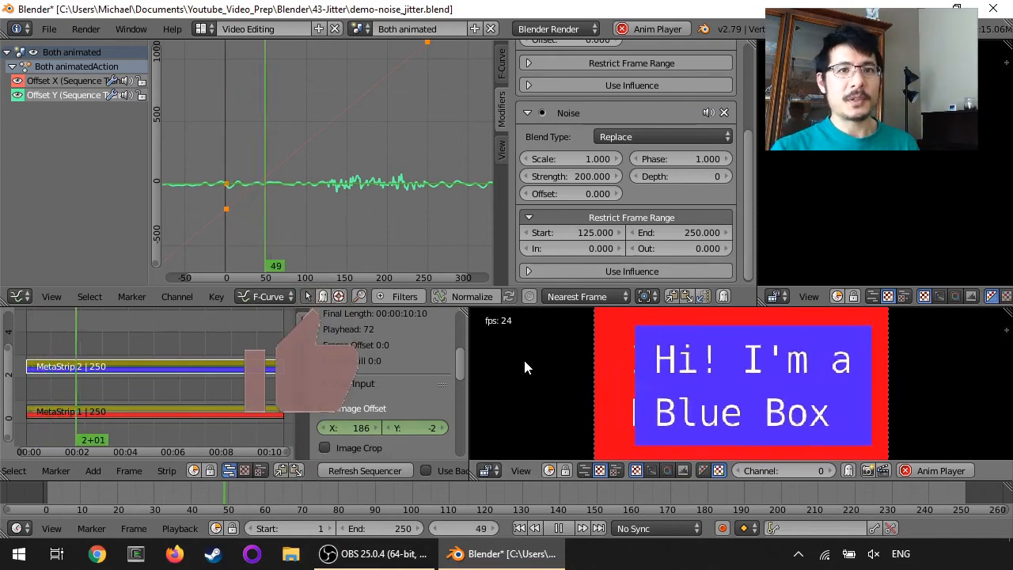